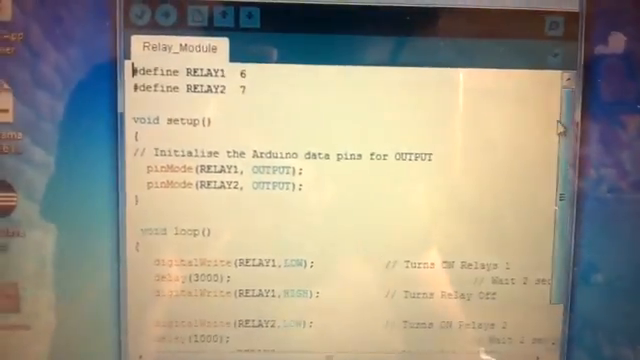
{"action": "scroll", "scroll_direction": "down", "scroll_amount": 3}
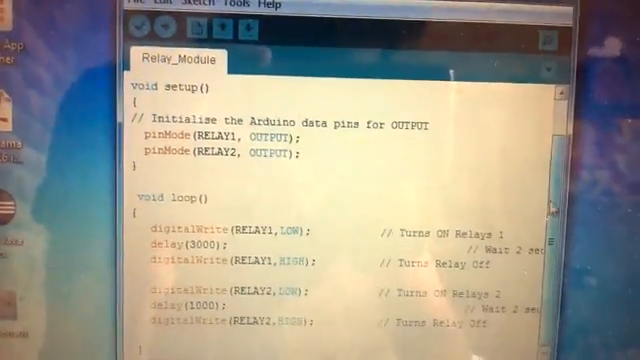